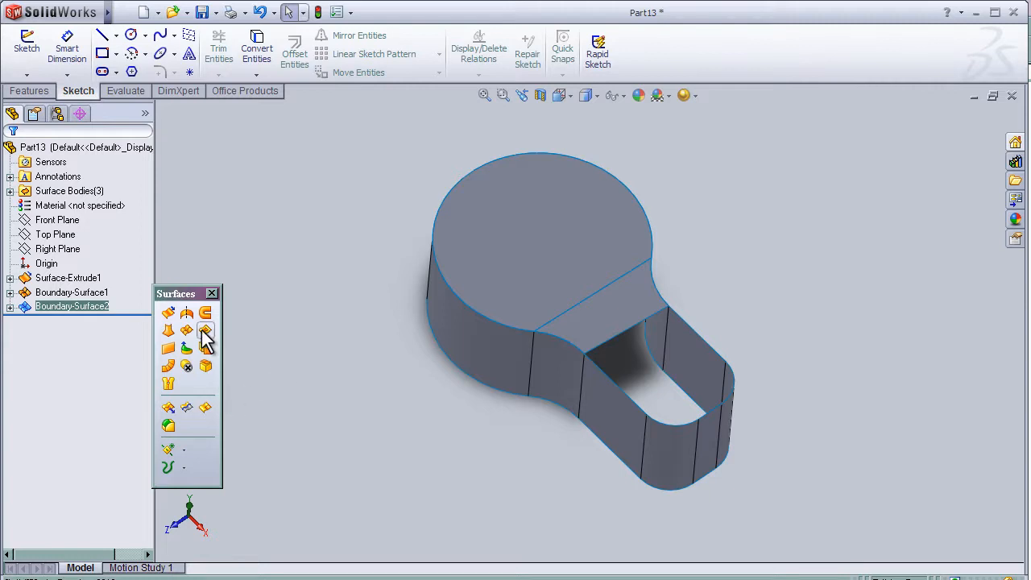
pyautogui.moveTo(206, 330)
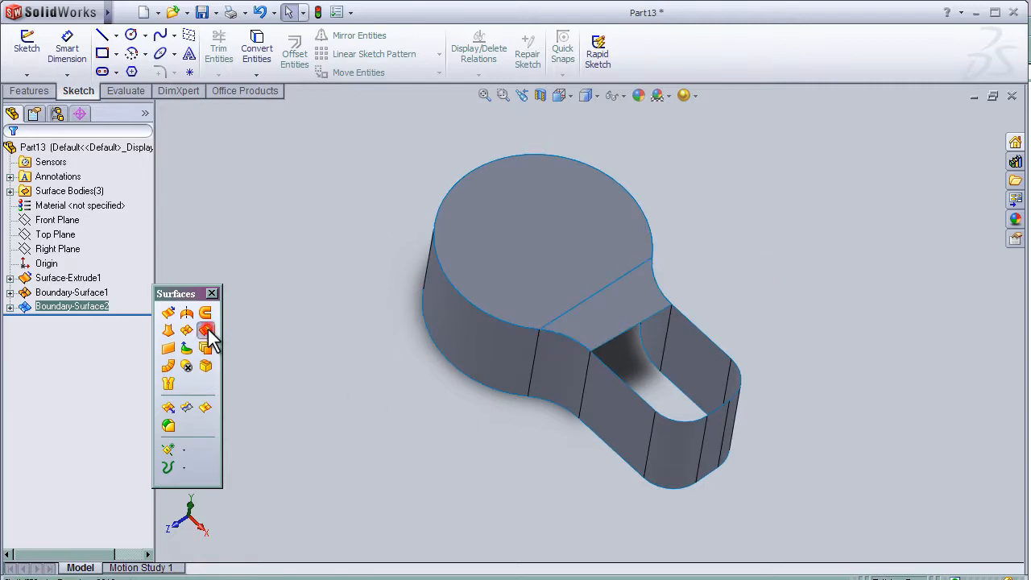
# Start the Filled Surface command to patch the handle's open top edges.
pyautogui.click(207, 330)
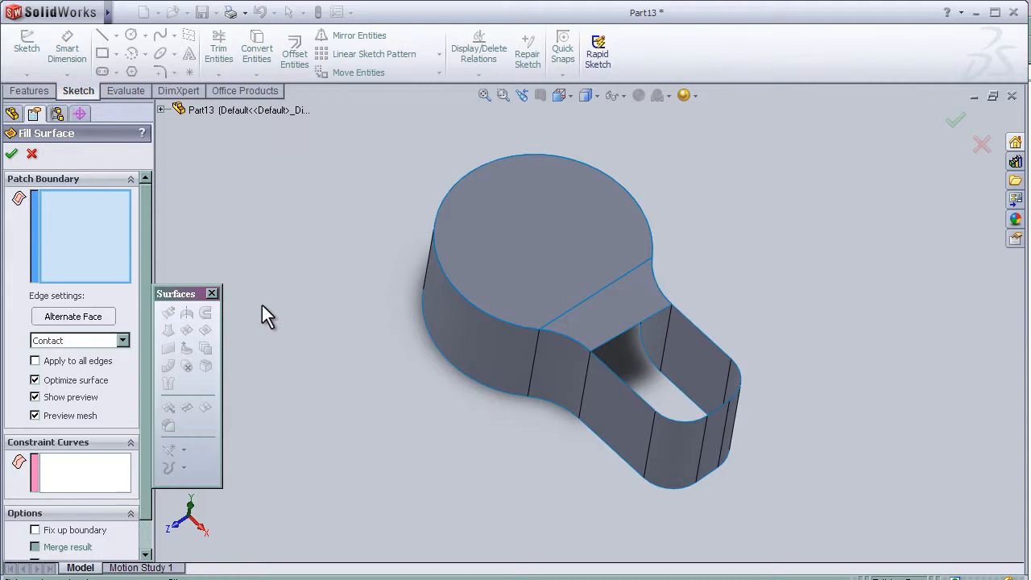
pyautogui.moveTo(738, 271)
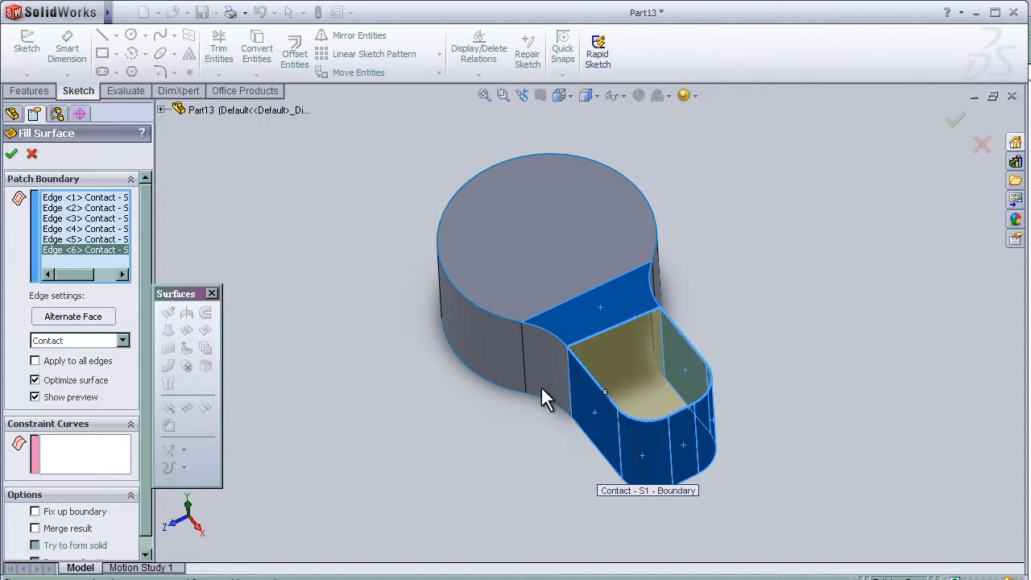
pyautogui.moveTo(158, 270)
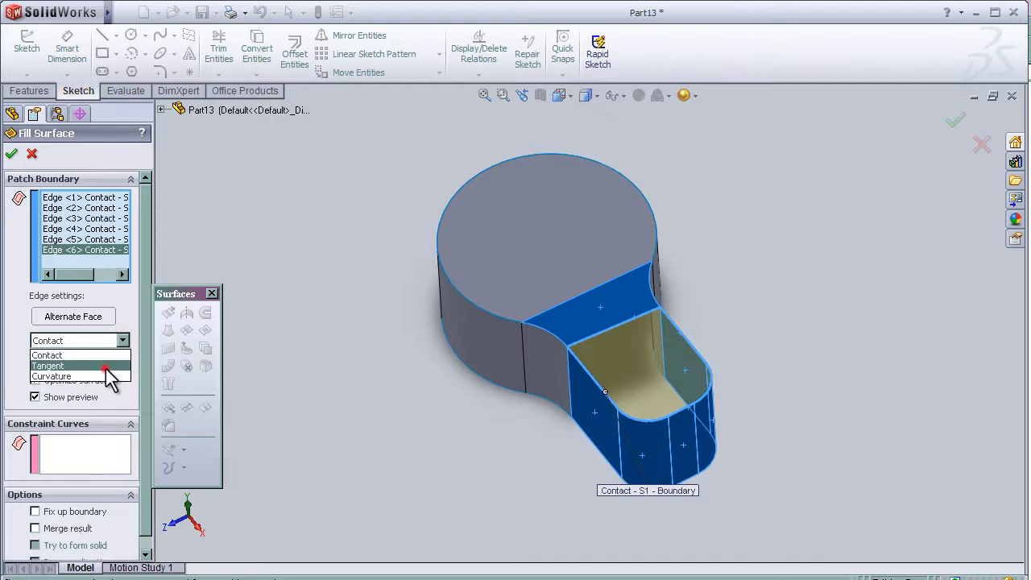
pyautogui.click(48, 366)
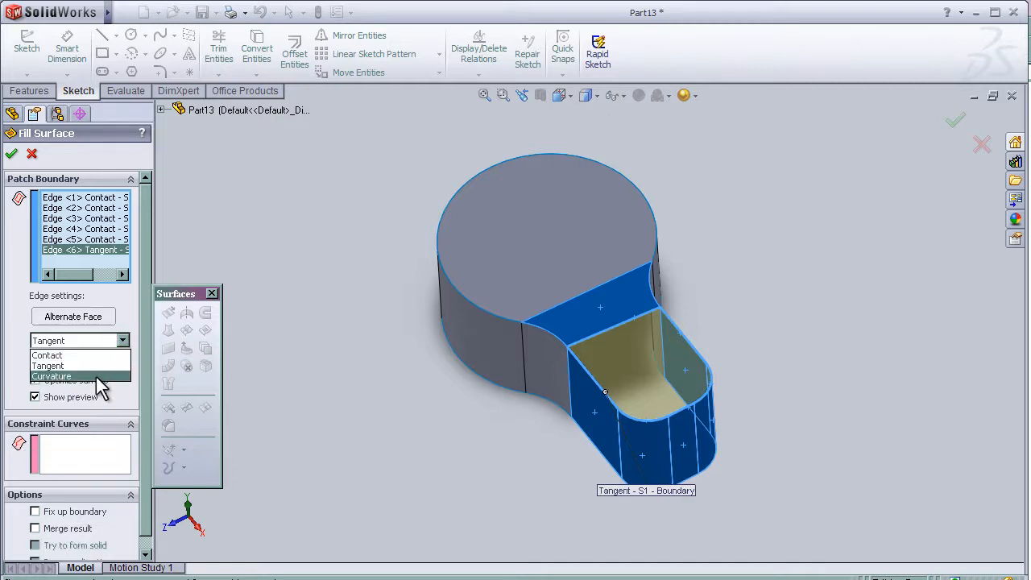
pyautogui.click(52, 376)
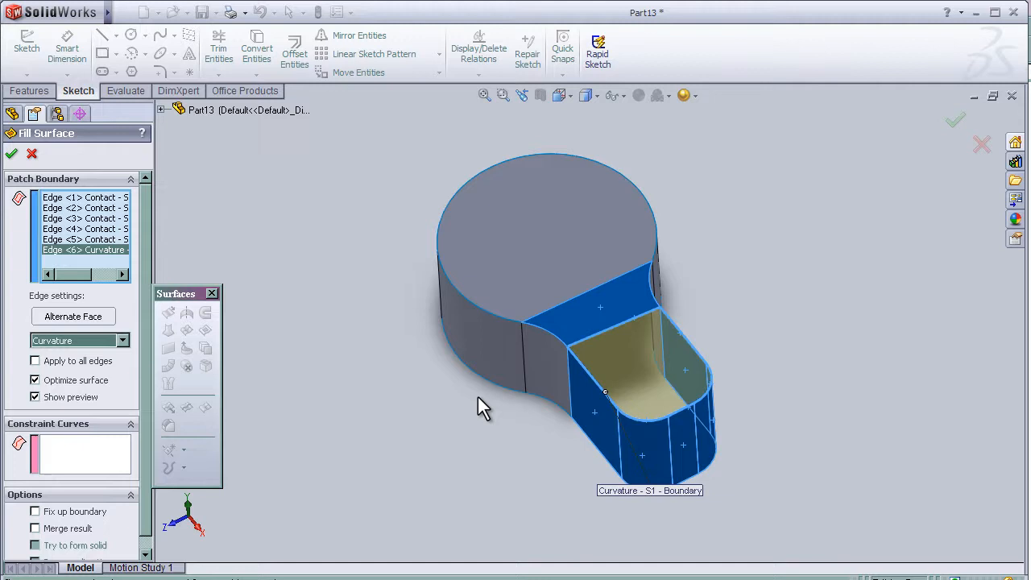
pyautogui.moveTo(754, 373)
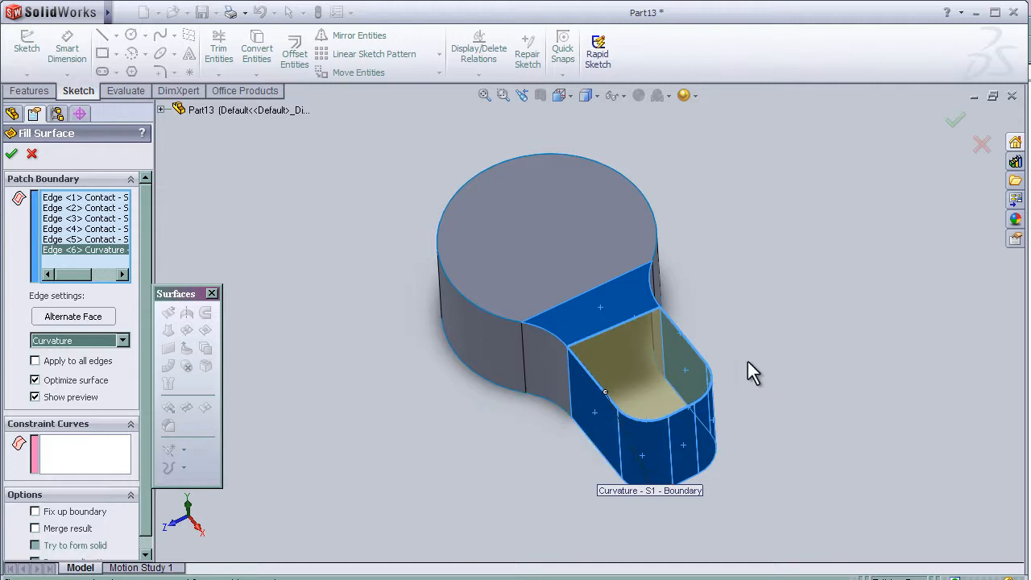
pyautogui.moveTo(589, 422)
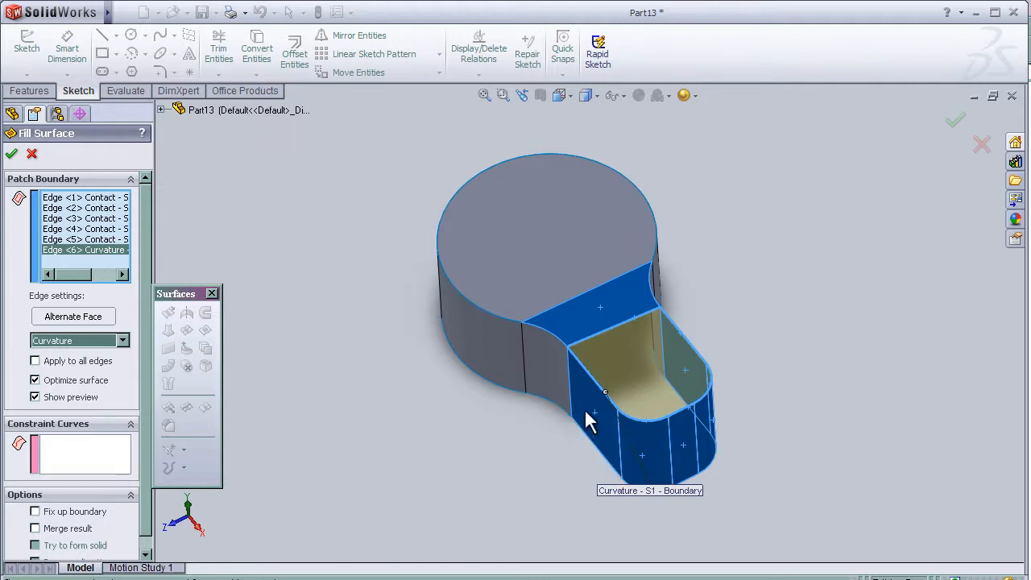
pyautogui.click(123, 340)
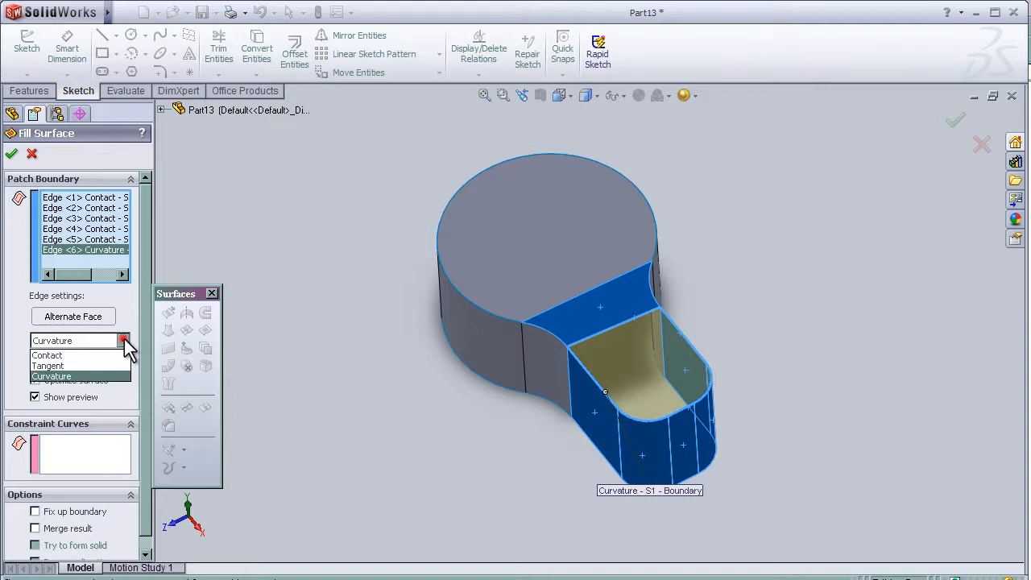
pyautogui.click(49, 364)
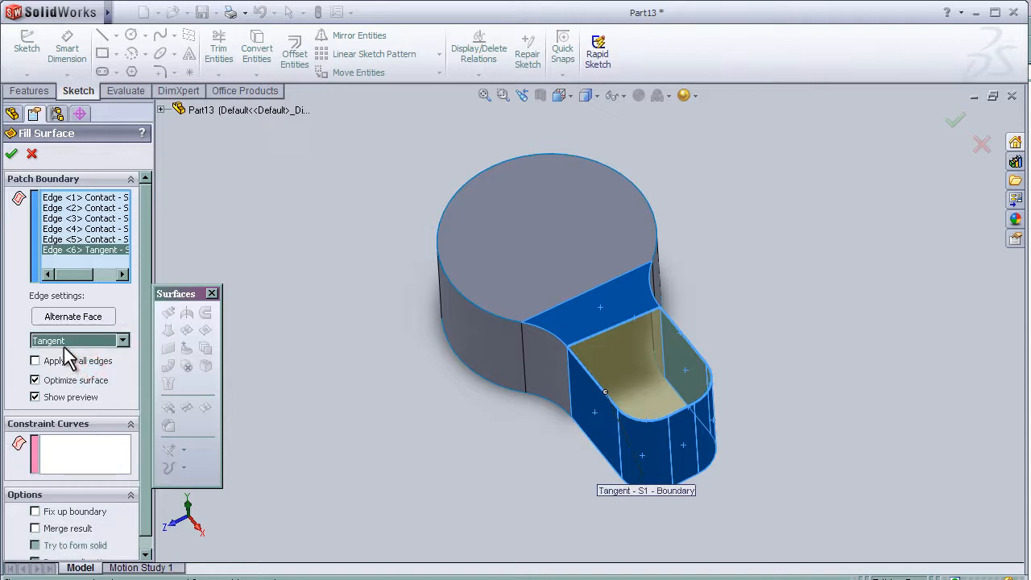
pyautogui.click(78, 340)
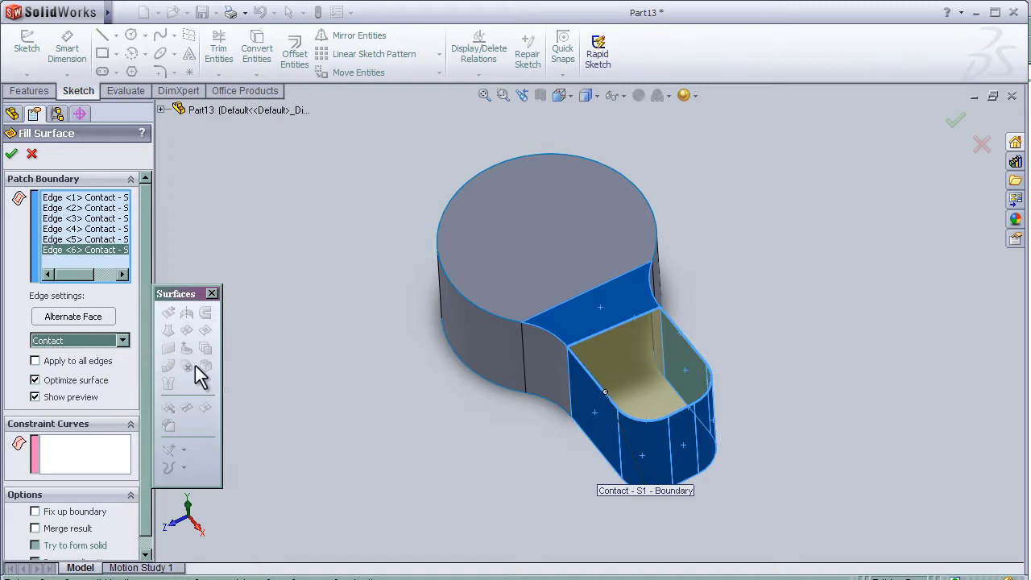
pyautogui.moveTo(625, 395)
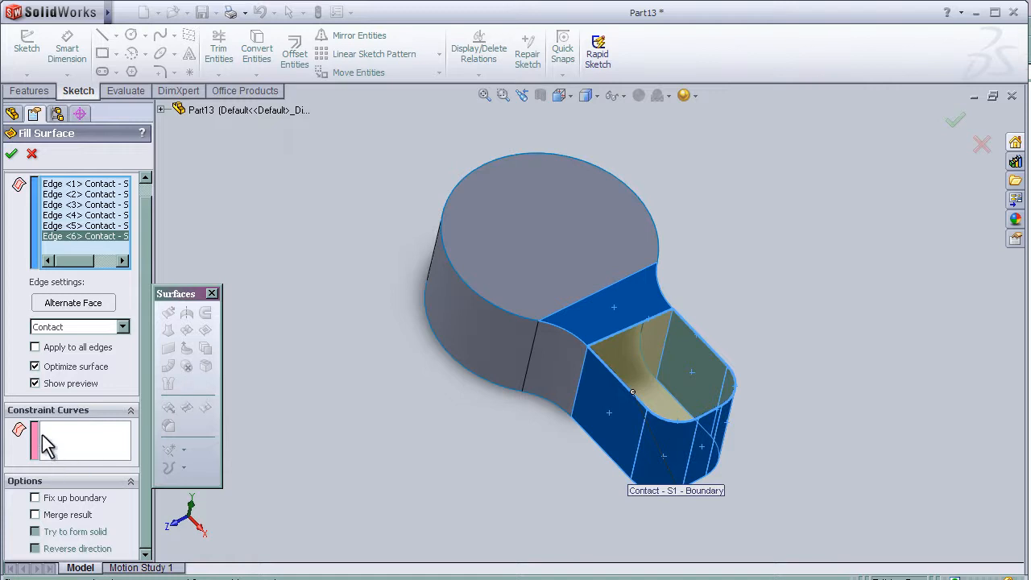
pyautogui.moveTo(64, 422)
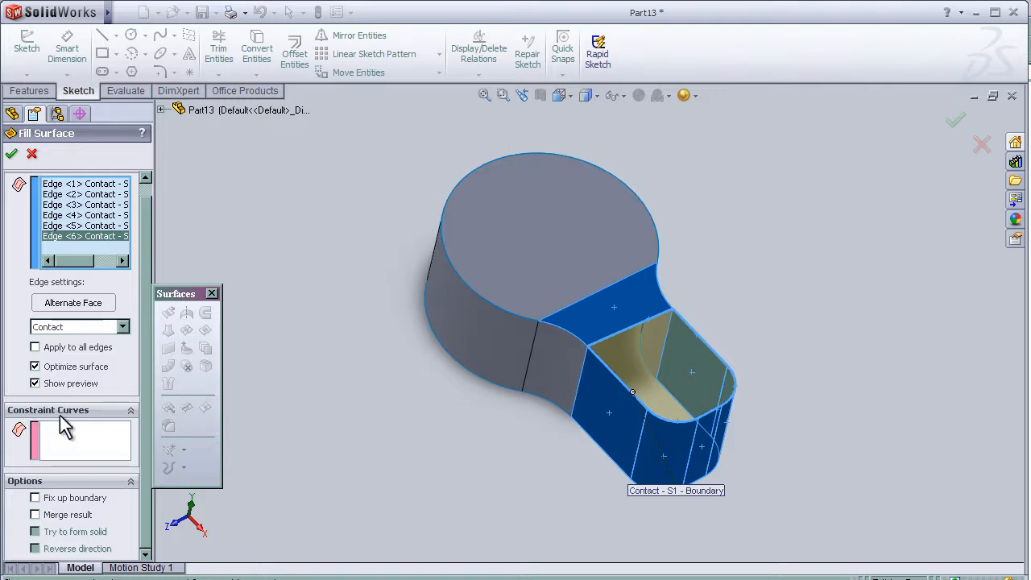